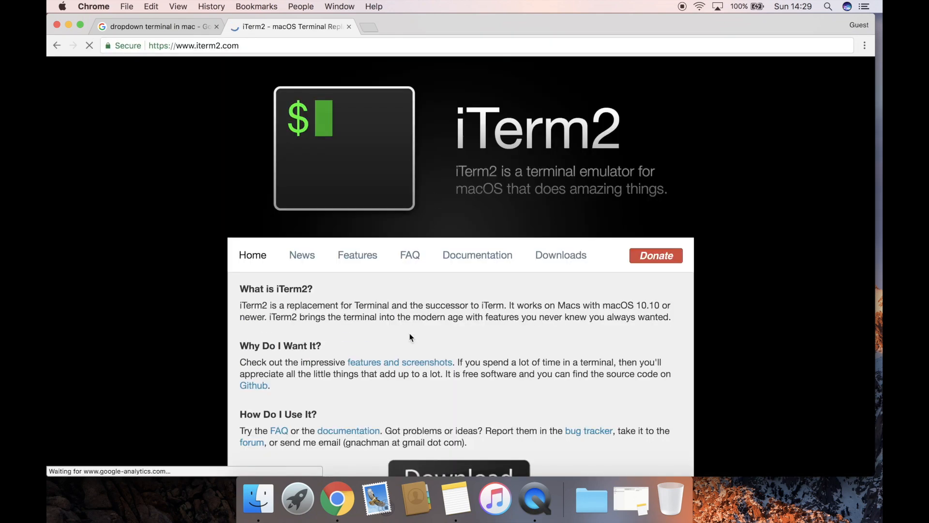
- Extract the downloaded iTerm2 zip in Downloads and launch the iTerm app
left_click(458, 376)
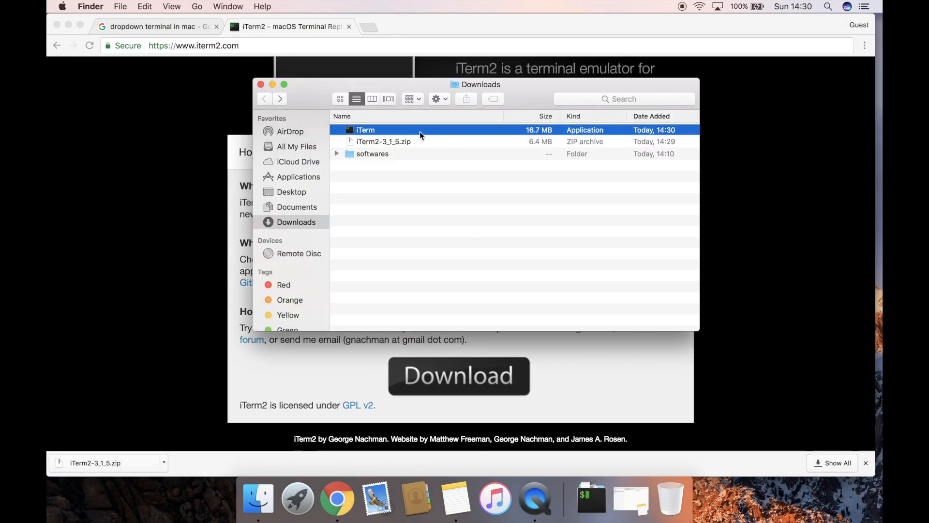
double_click(366, 130)
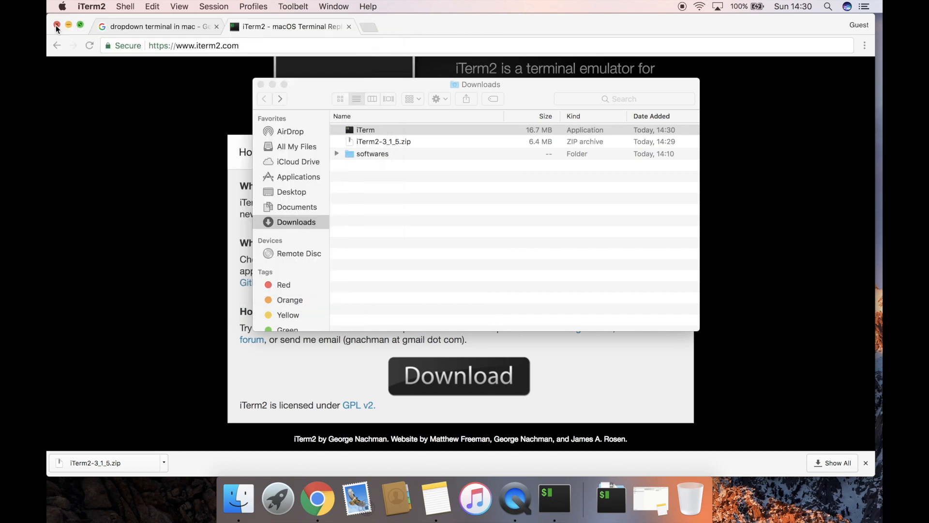
- Open iTerm2 Preferences on the Keys tab
left_click(91, 6)
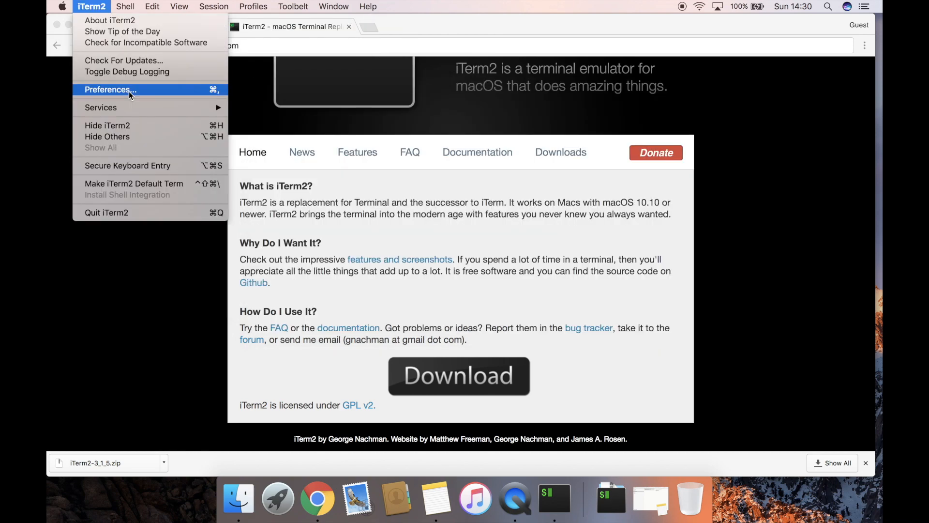
left_click(110, 90)
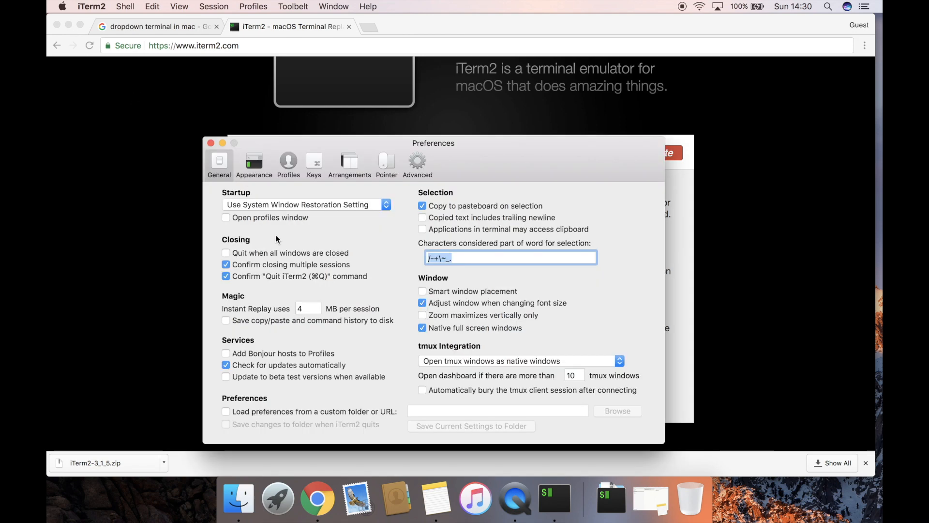
left_click(313, 163)
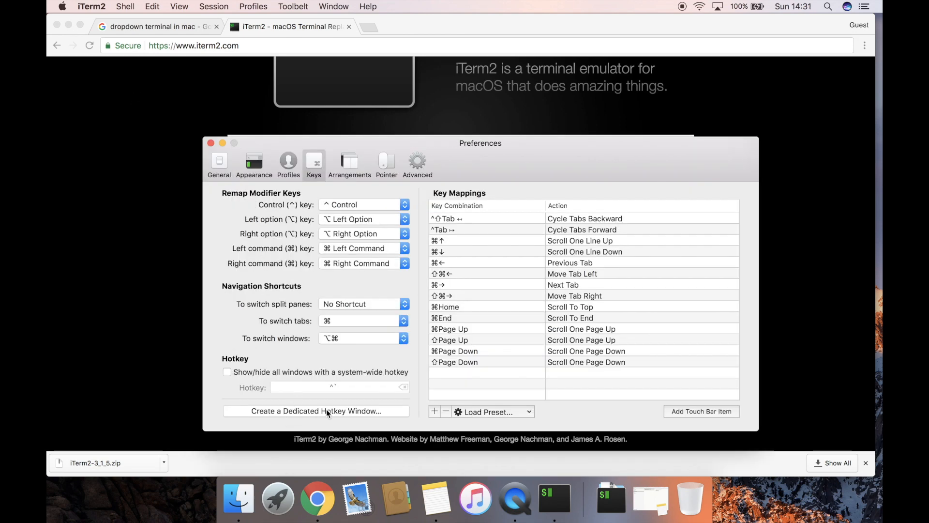
- Create a dedicated Hotkey Window with a recorded system-wide hotkey and confirm
left_click(316, 411)
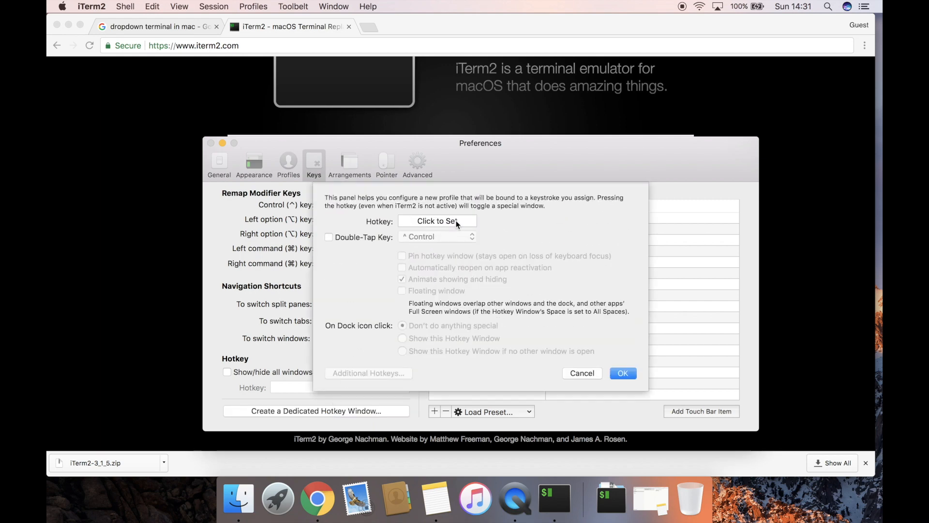
left_click(439, 220)
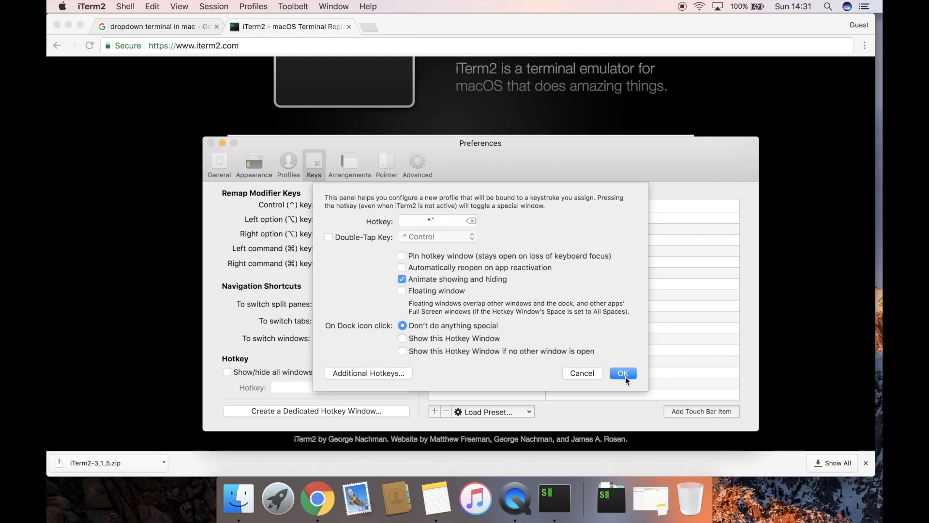
left_click(623, 373)
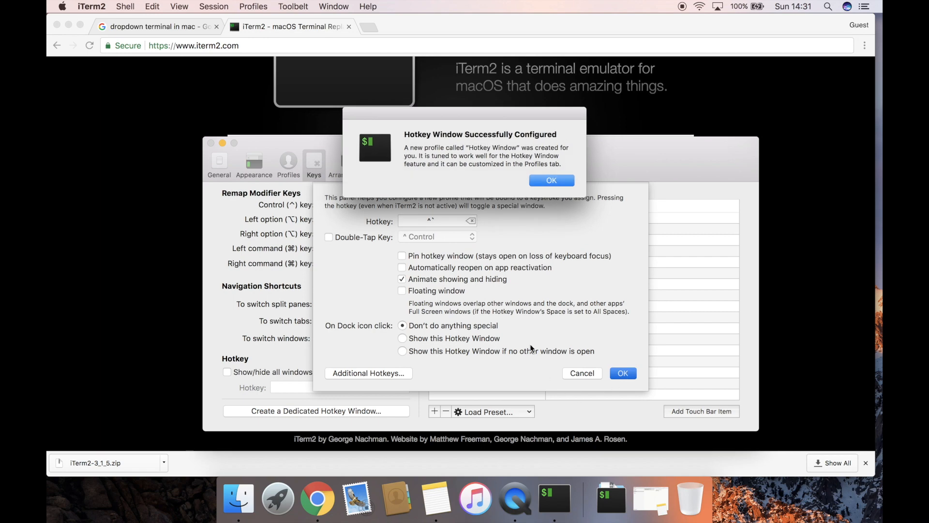
left_click(551, 180)
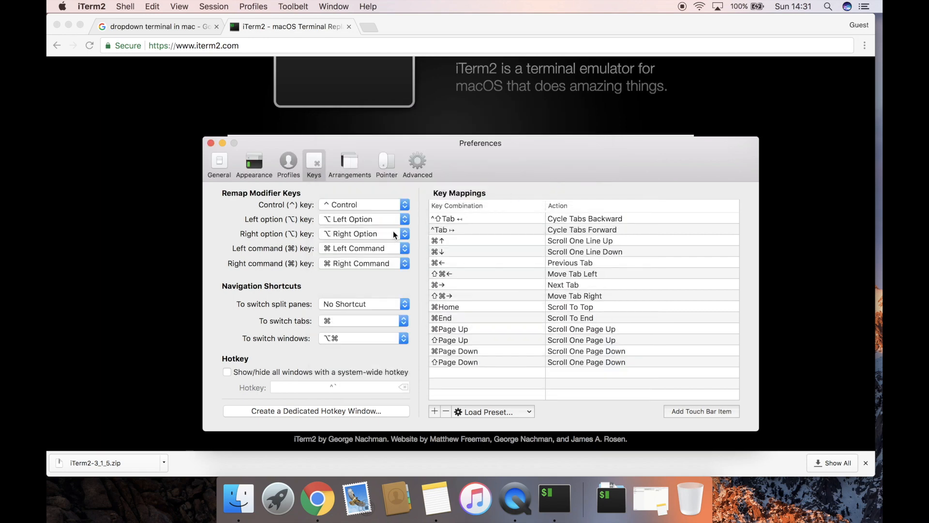
- Confirm the Hotkey Window profile is listed beside Default, then close Preferences
left_click(288, 164)
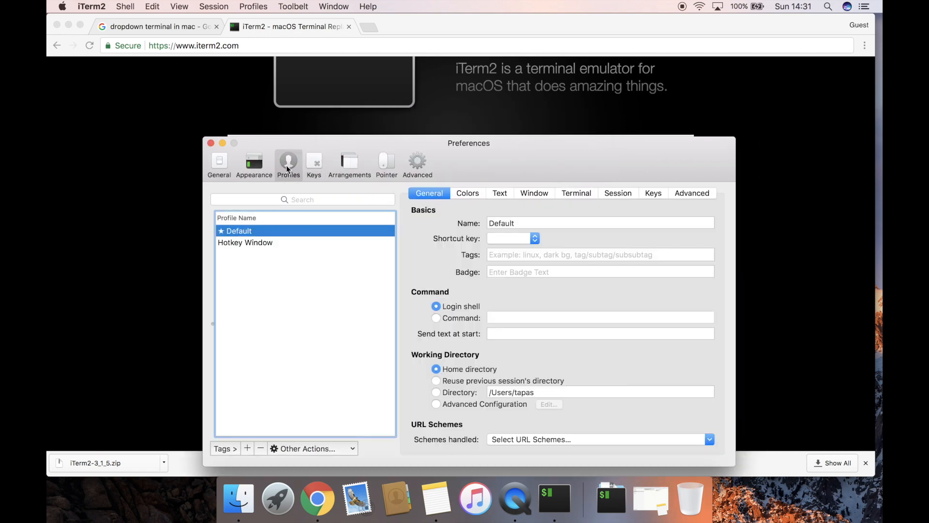
left_click(245, 242)
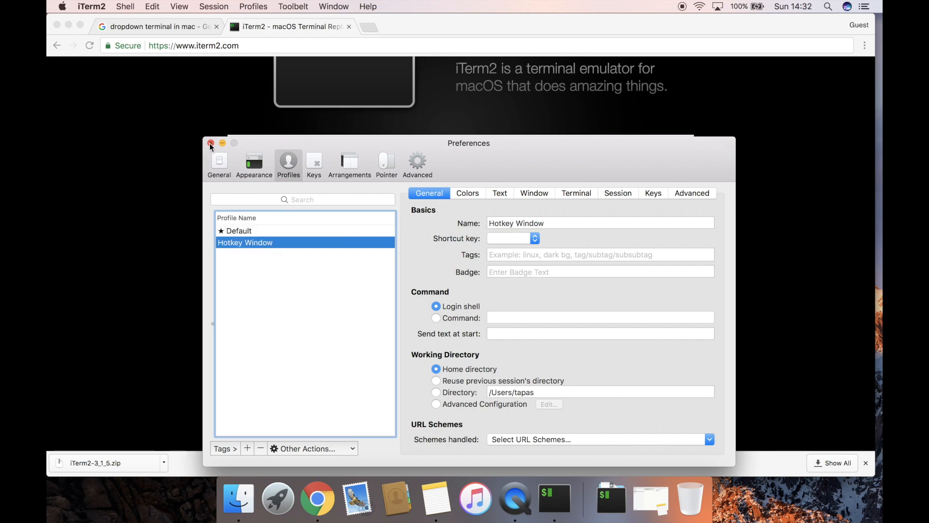
left_click(210, 143)
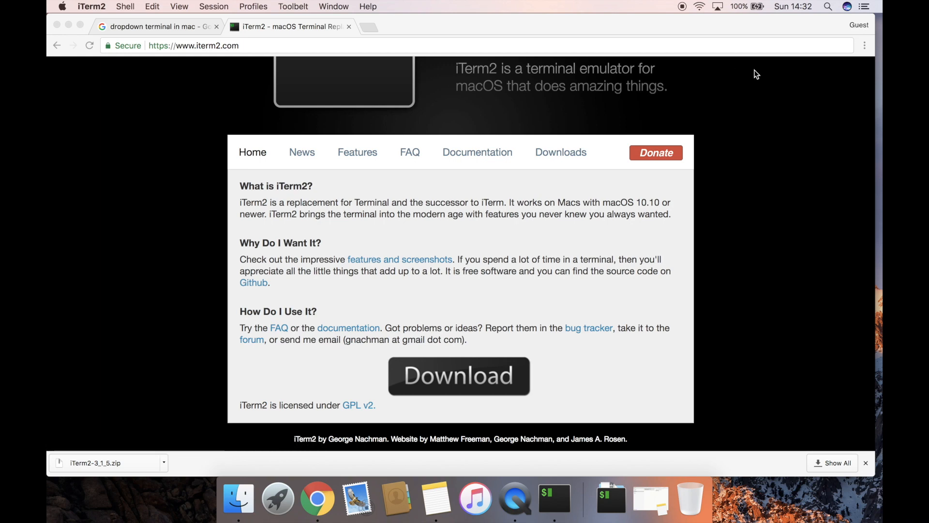
mouse_move(711, 95)
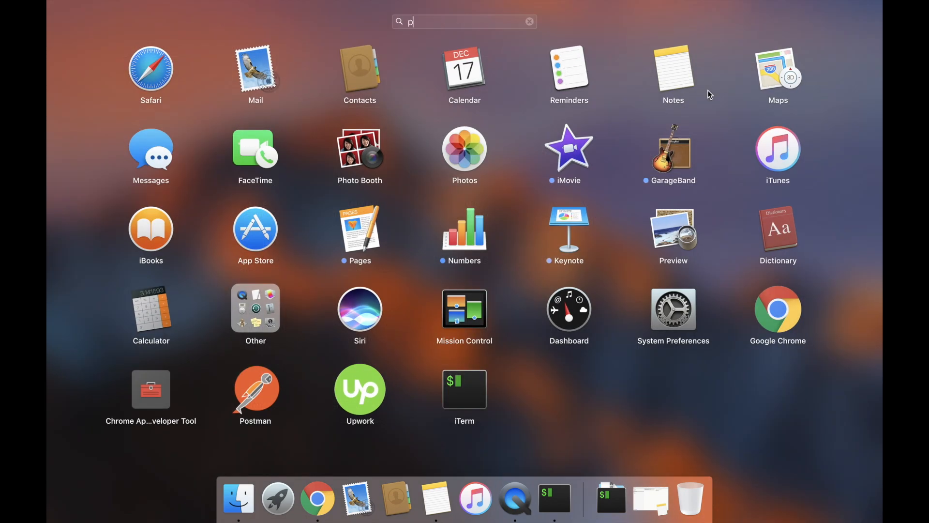
- Find System Preferences via 'ref' search and open Users & Groups login items
type("ref")
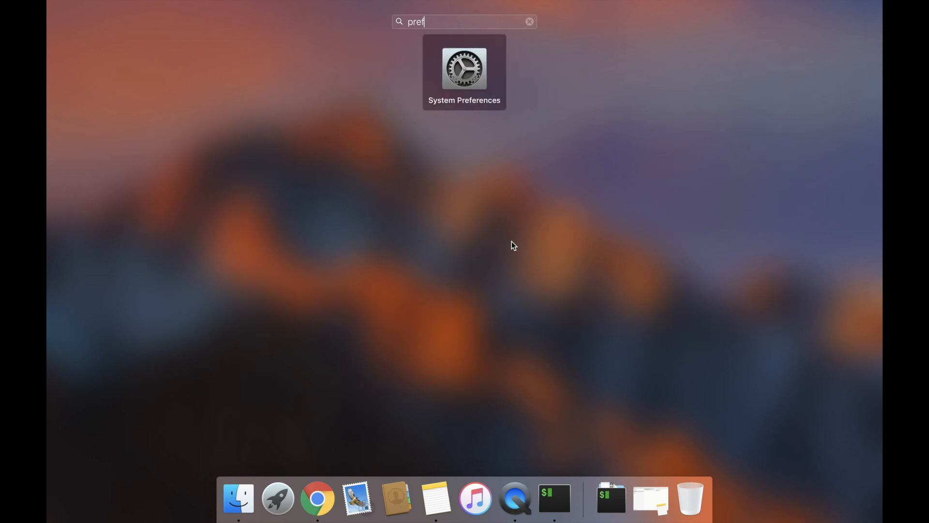
left_click(464, 68)
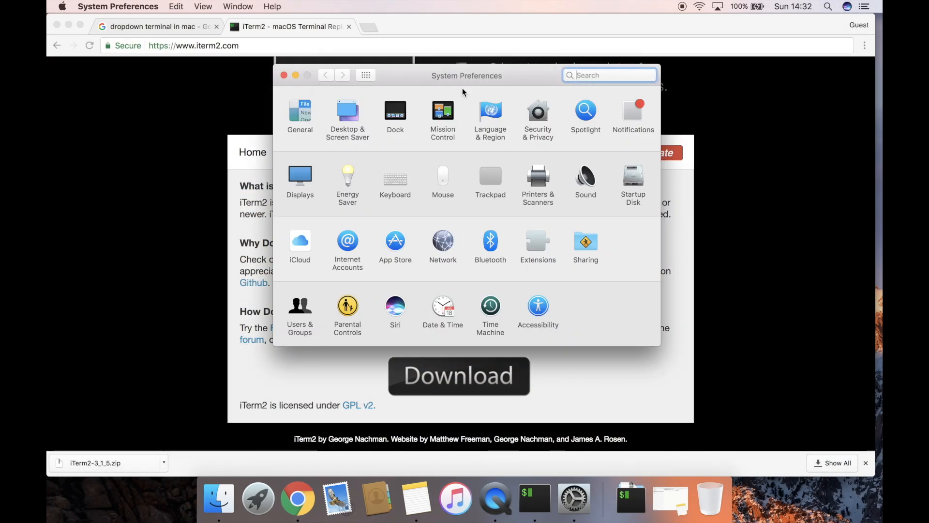
mouse_move(306, 309)
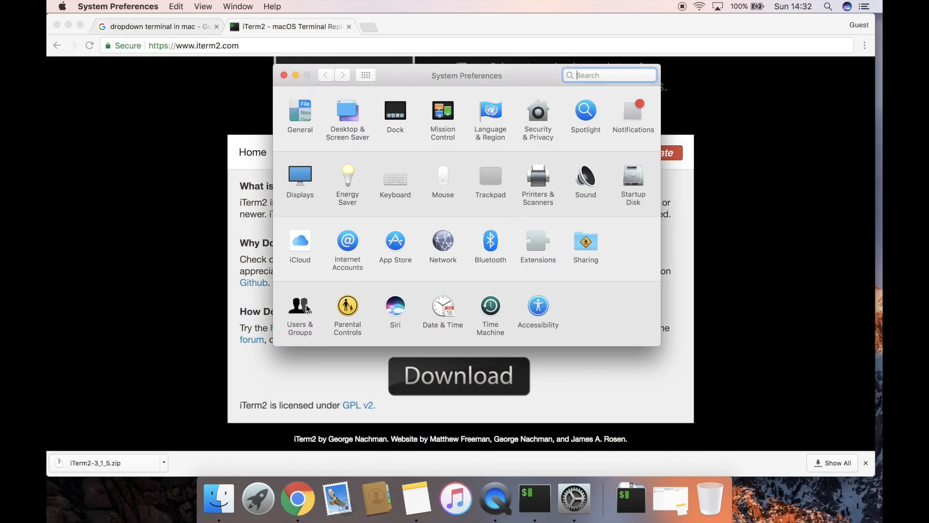
left_click(300, 308)
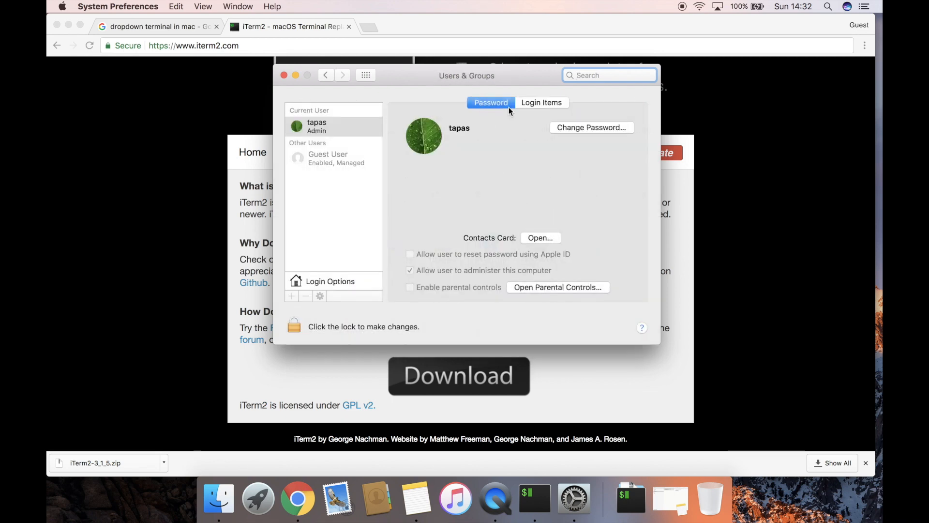
left_click(541, 102)
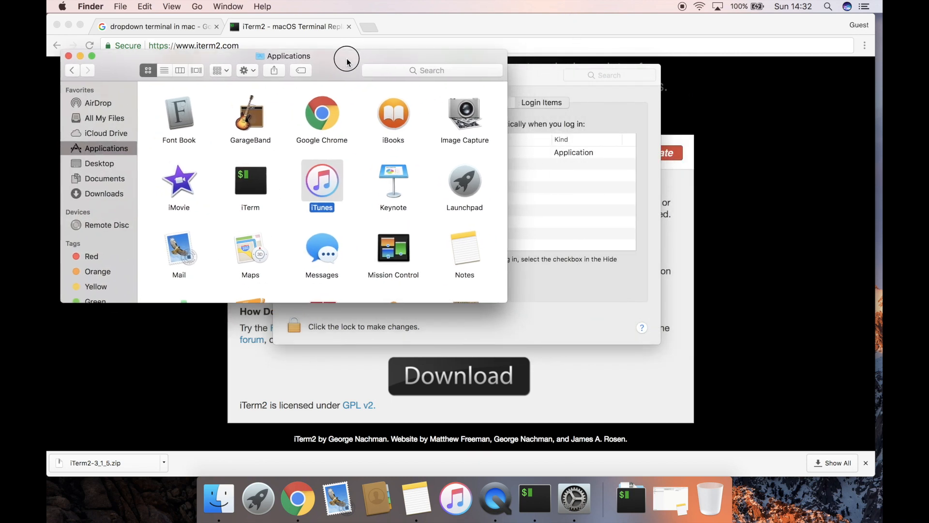
mouse_move(218, 214)
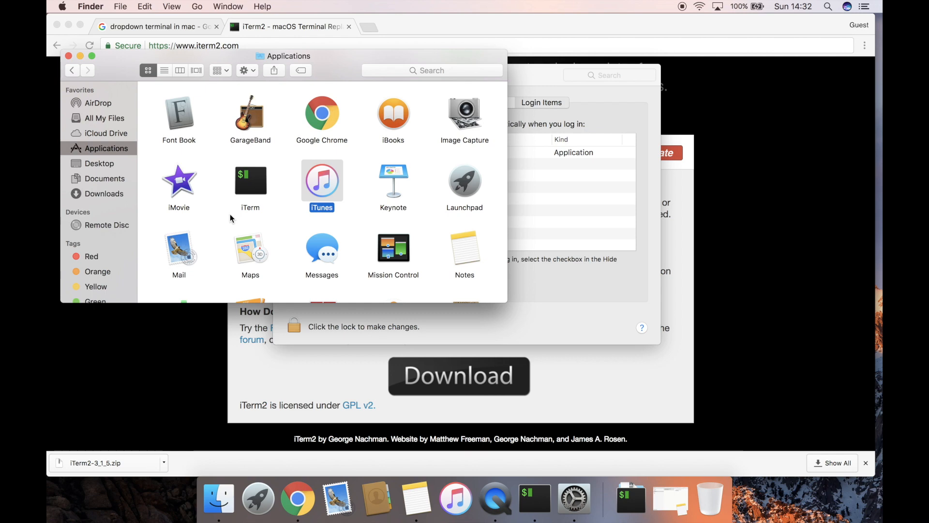
mouse_move(250, 190)
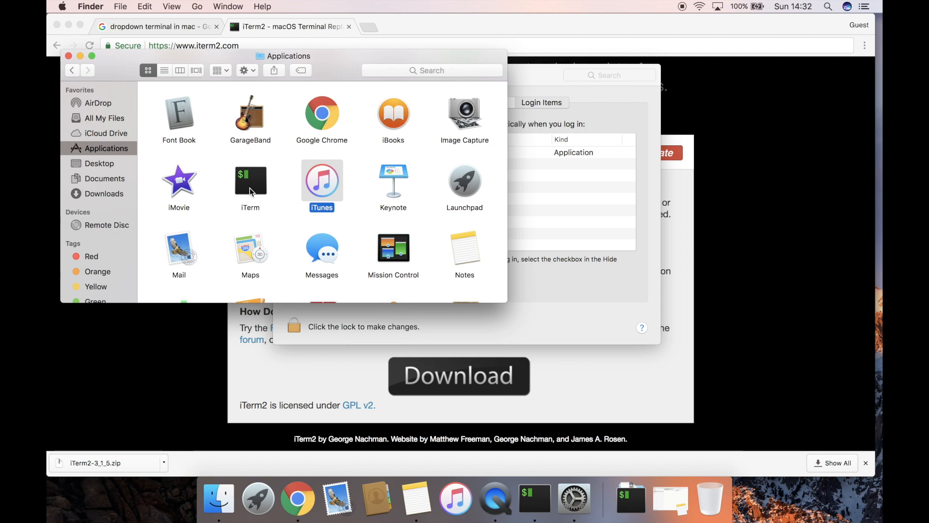
- Select the iTerm app in Finder's Applications folder
left_click(250, 181)
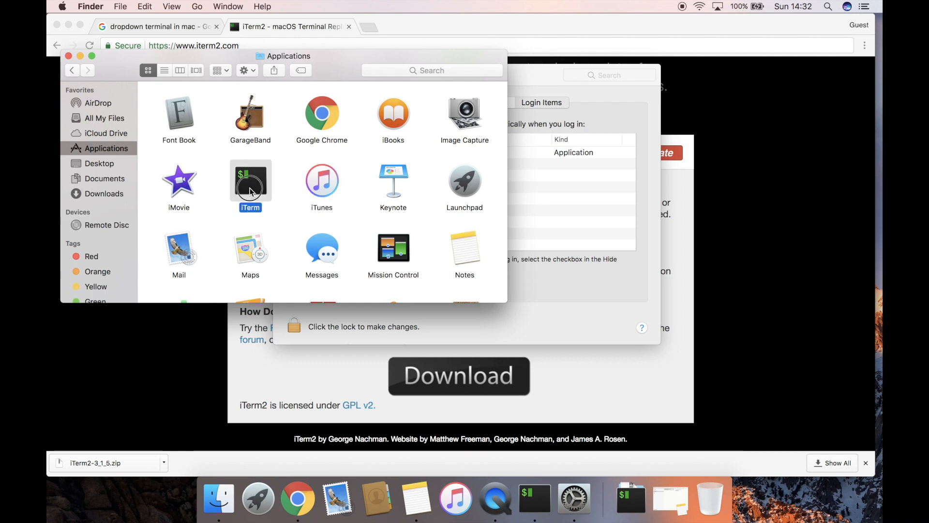